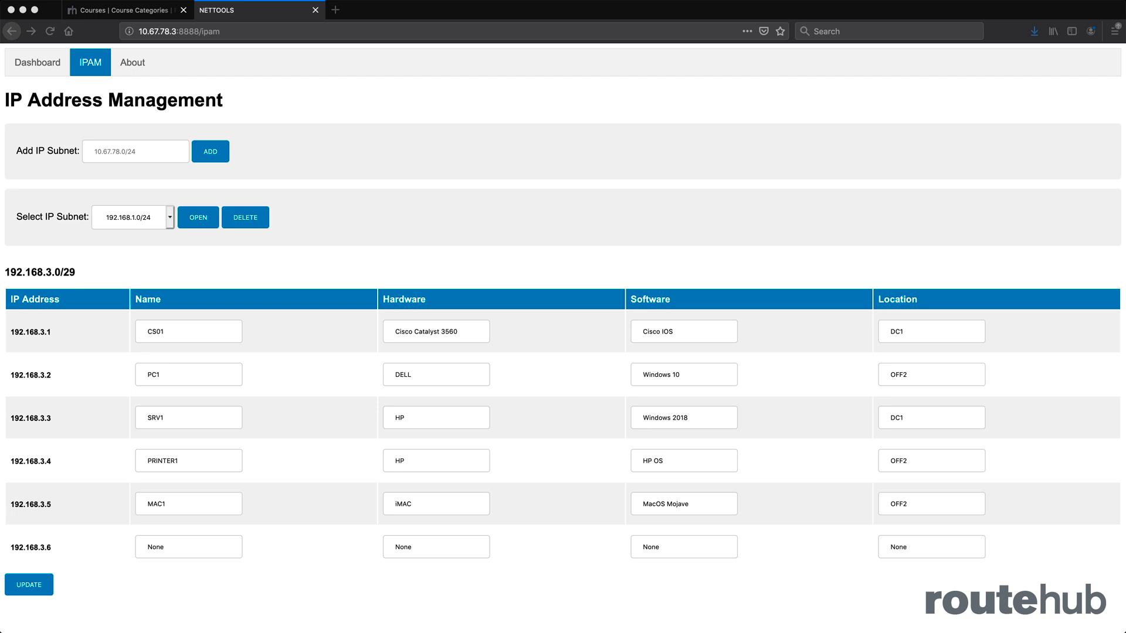
From the dashboard, go back to IP address management and open subnet 192.168.3.0/29's address table
left_click(36, 63)
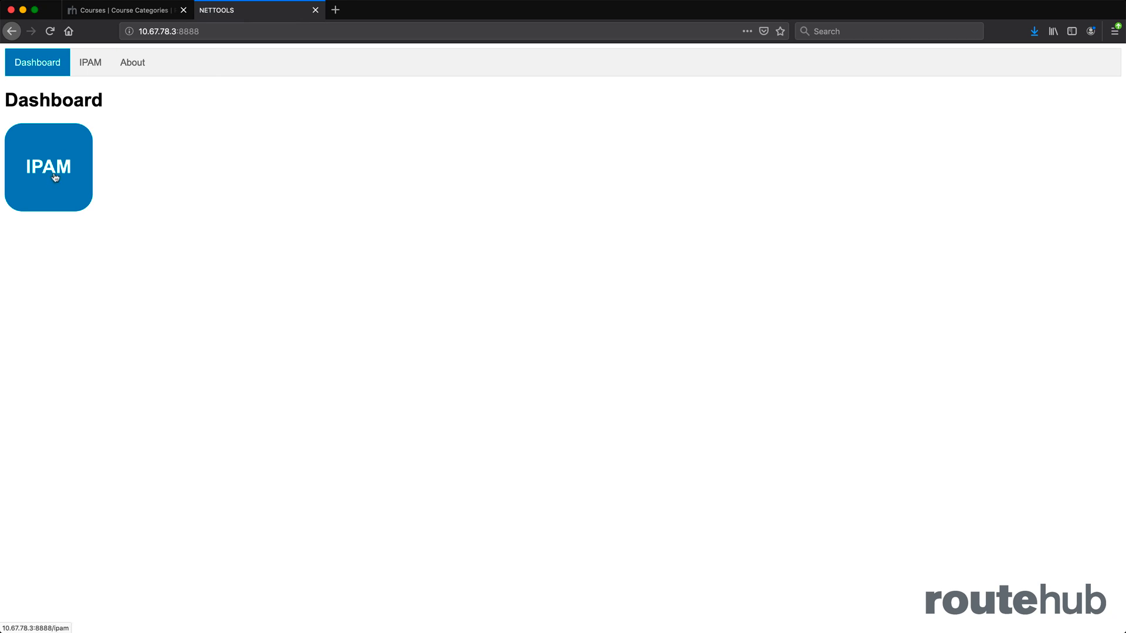
left_click(48, 167)
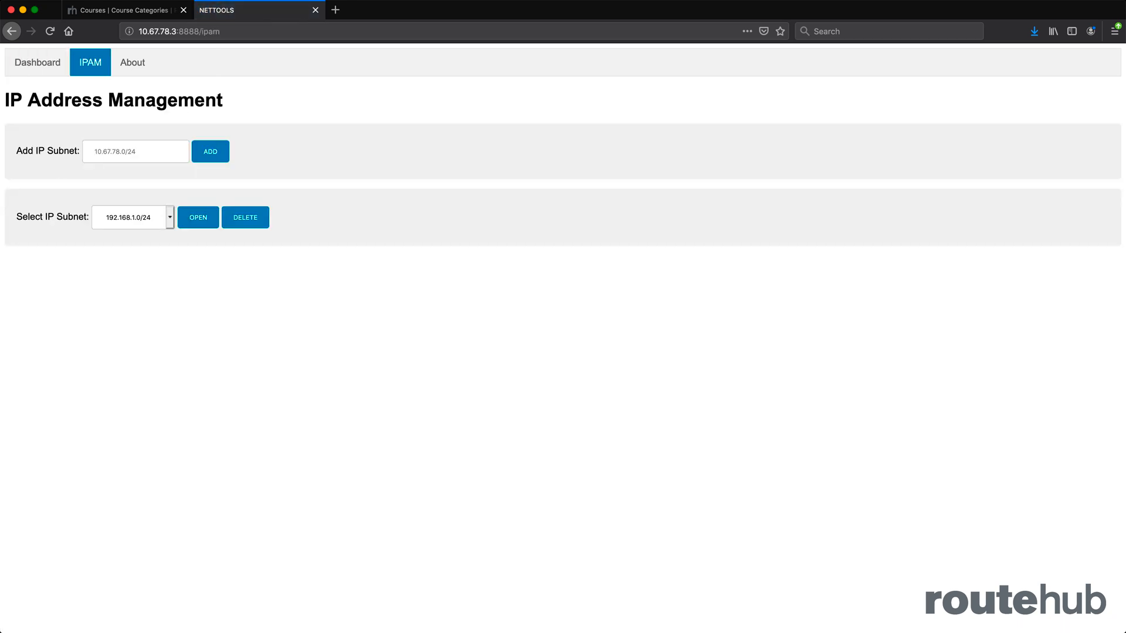
mouse_move(151, 192)
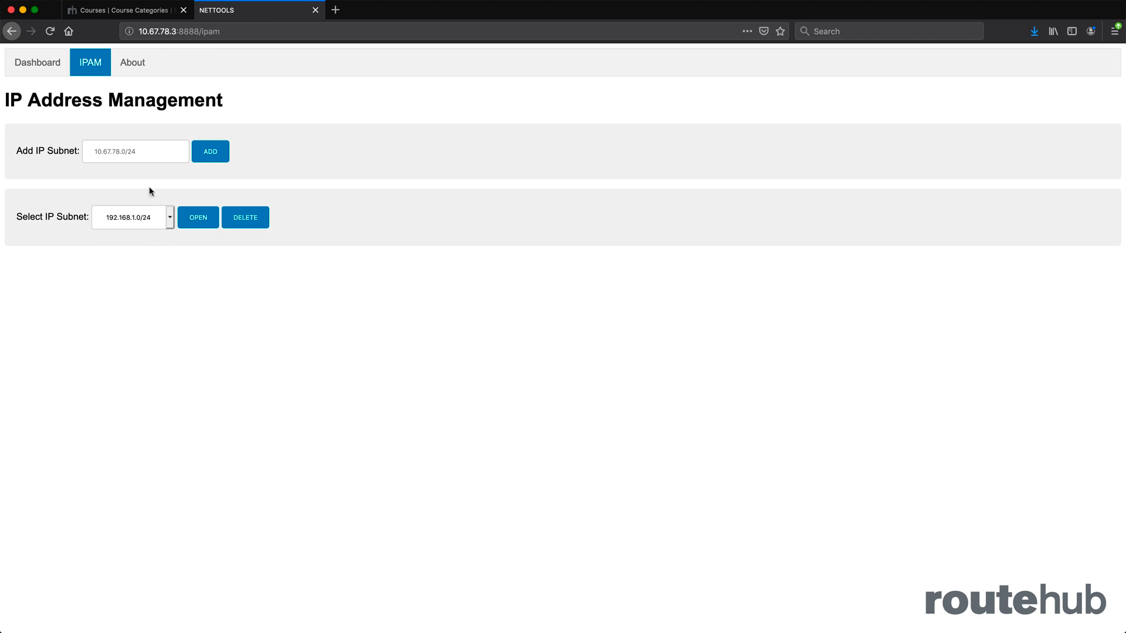
left_click(135, 151)
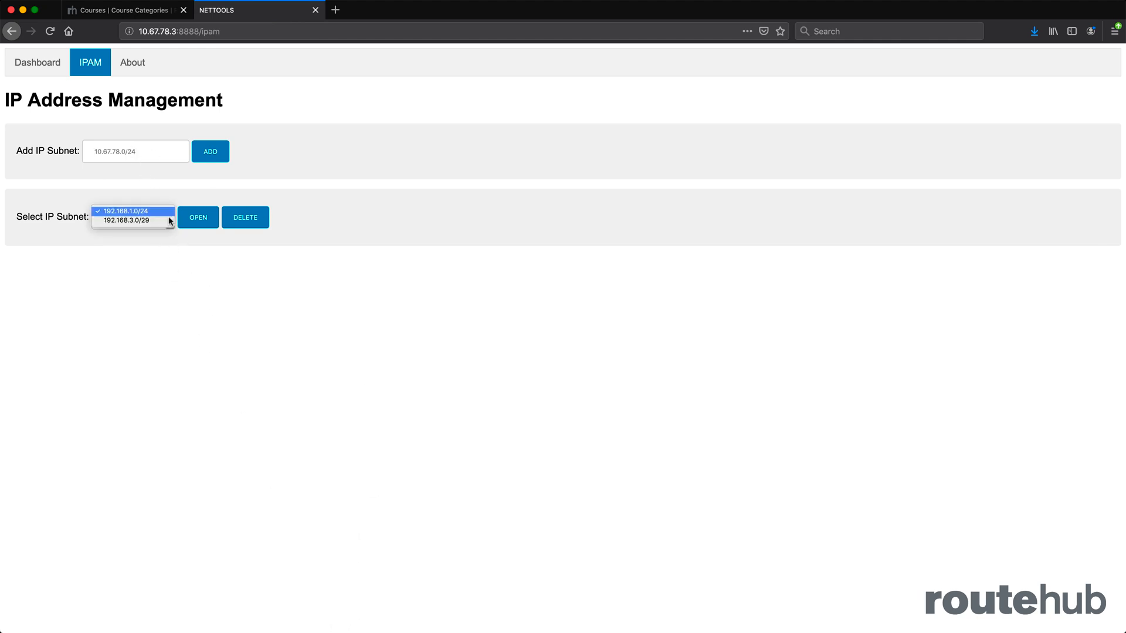
left_click(129, 221)
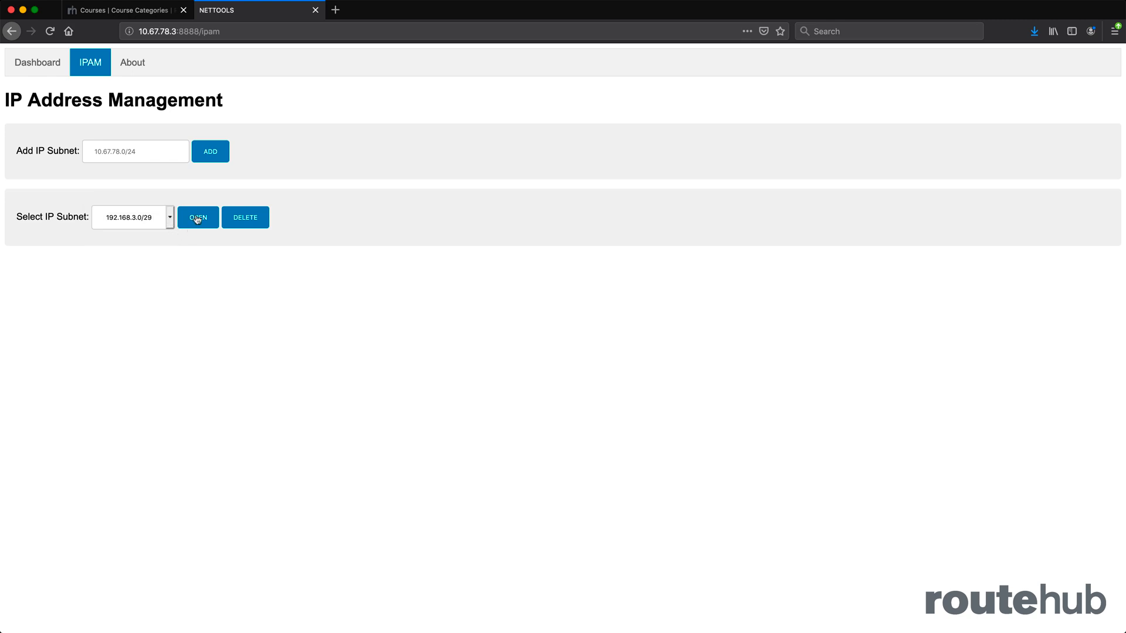
left_click(198, 217)
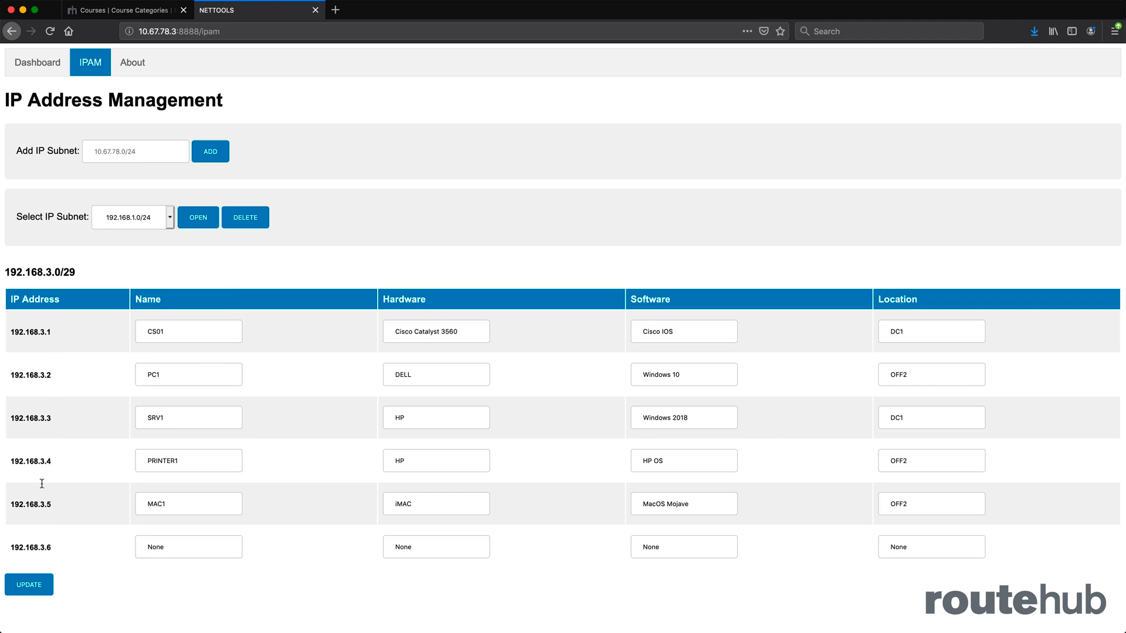
mouse_move(41, 538)
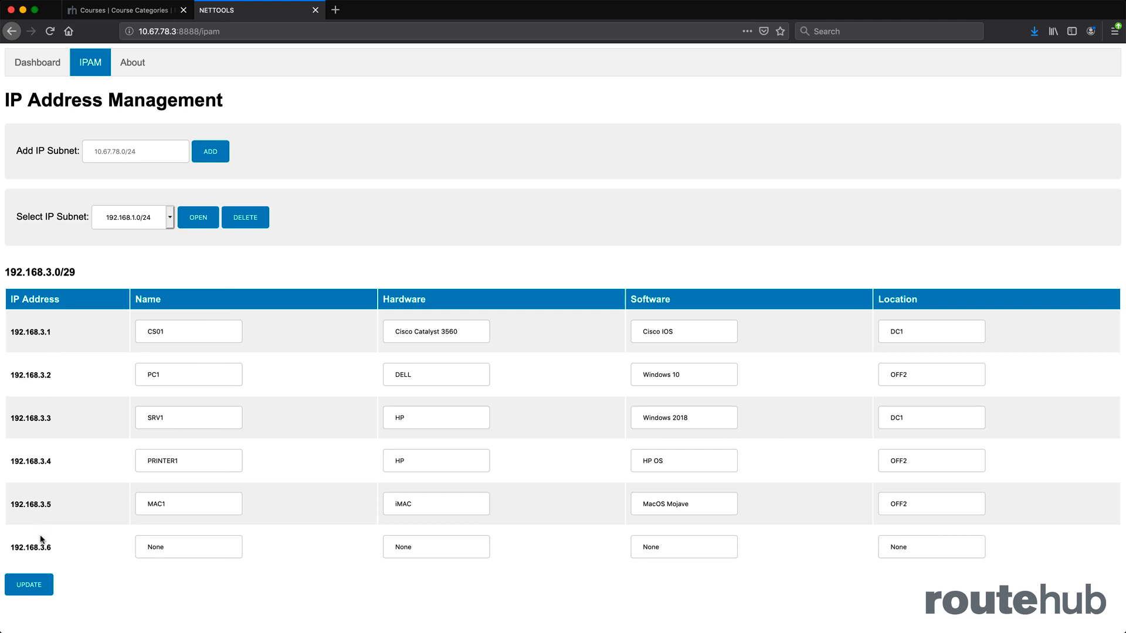
mouse_move(173, 527)
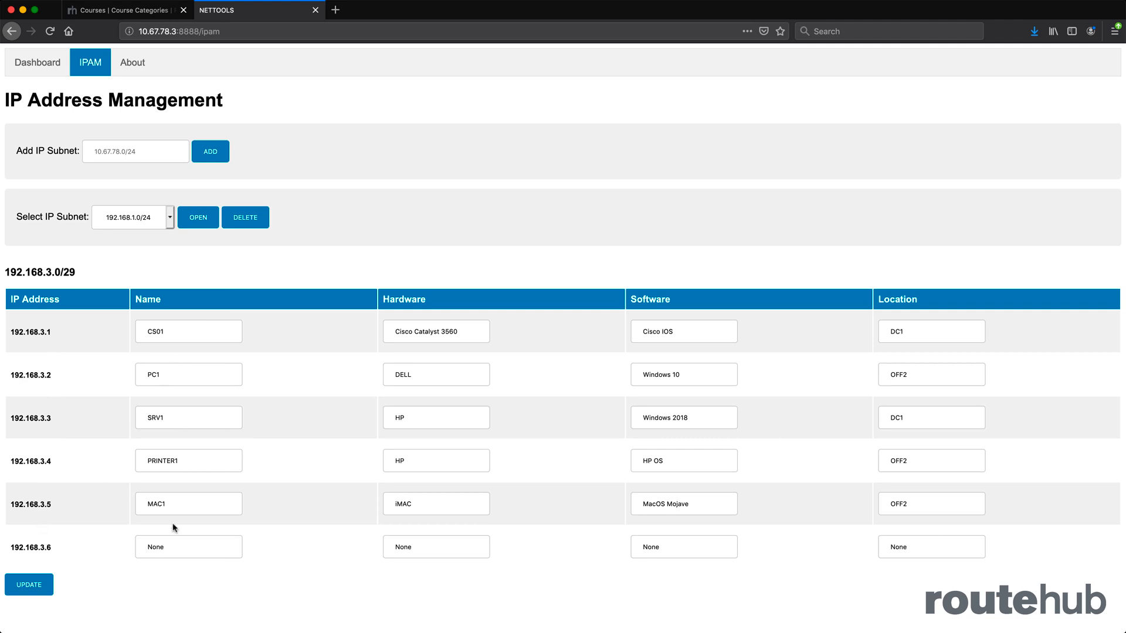
mouse_move(399, 393)
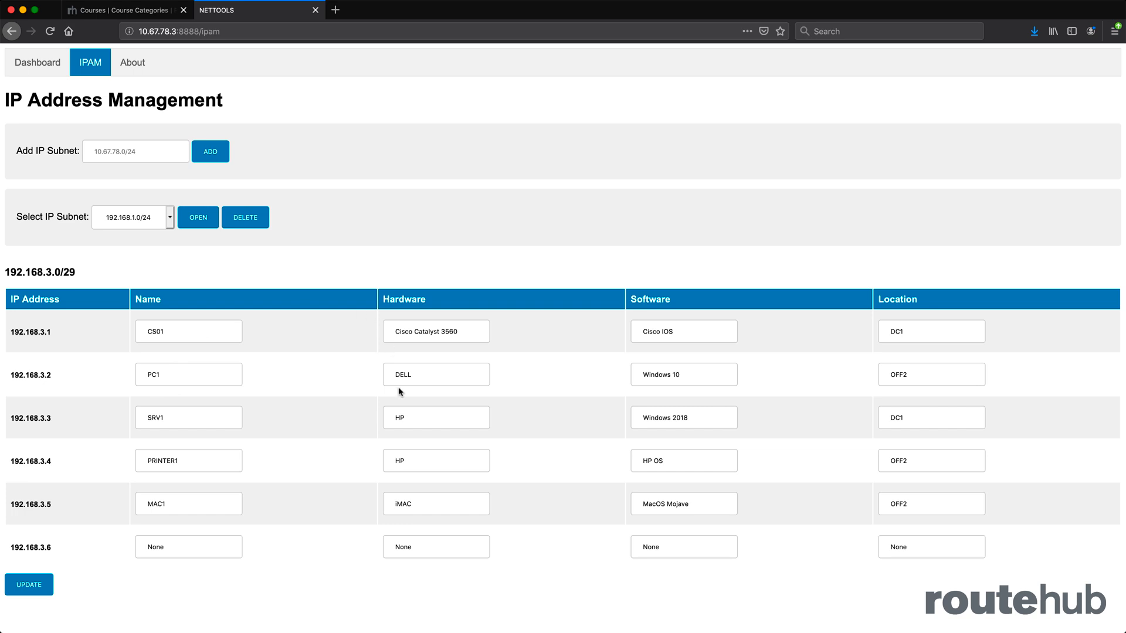
mouse_move(941, 289)
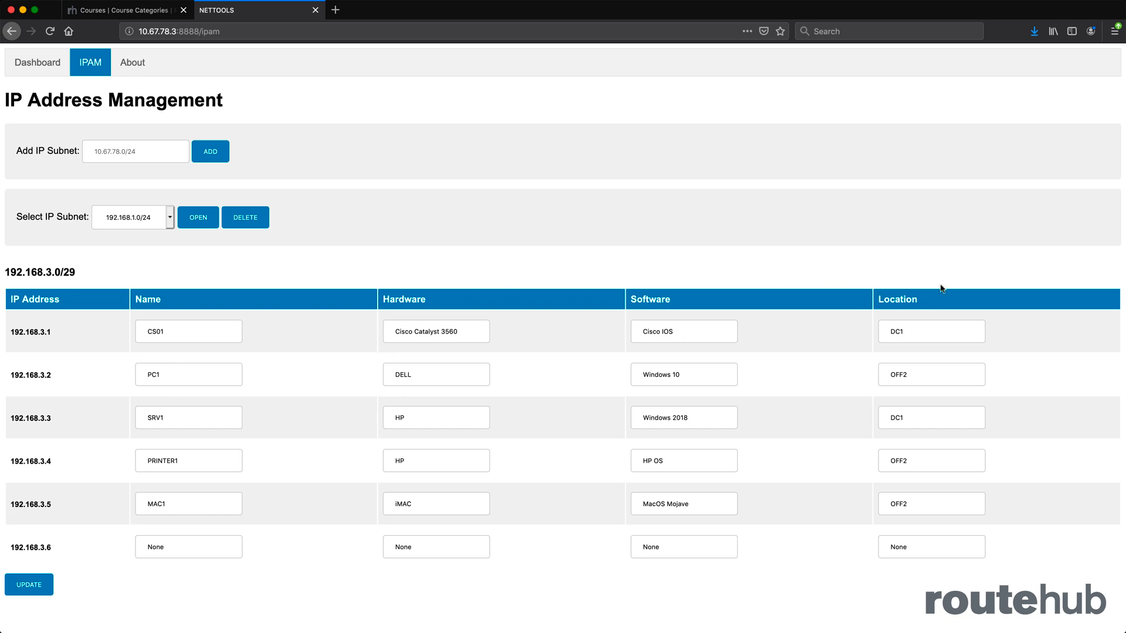
mouse_move(838, 519)
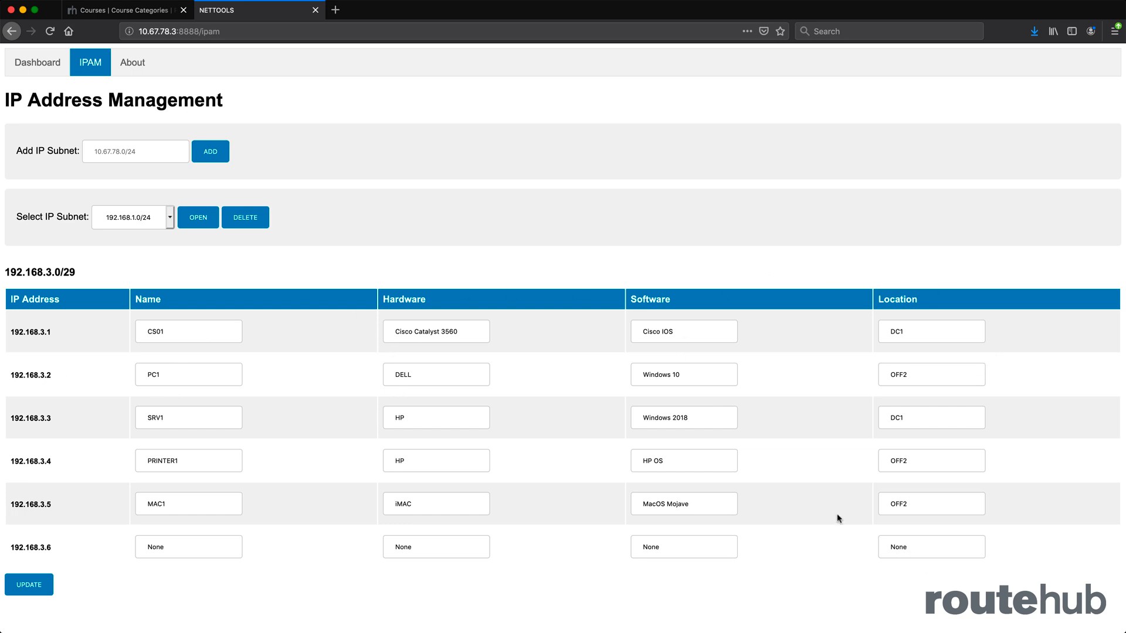
mouse_move(79, 364)
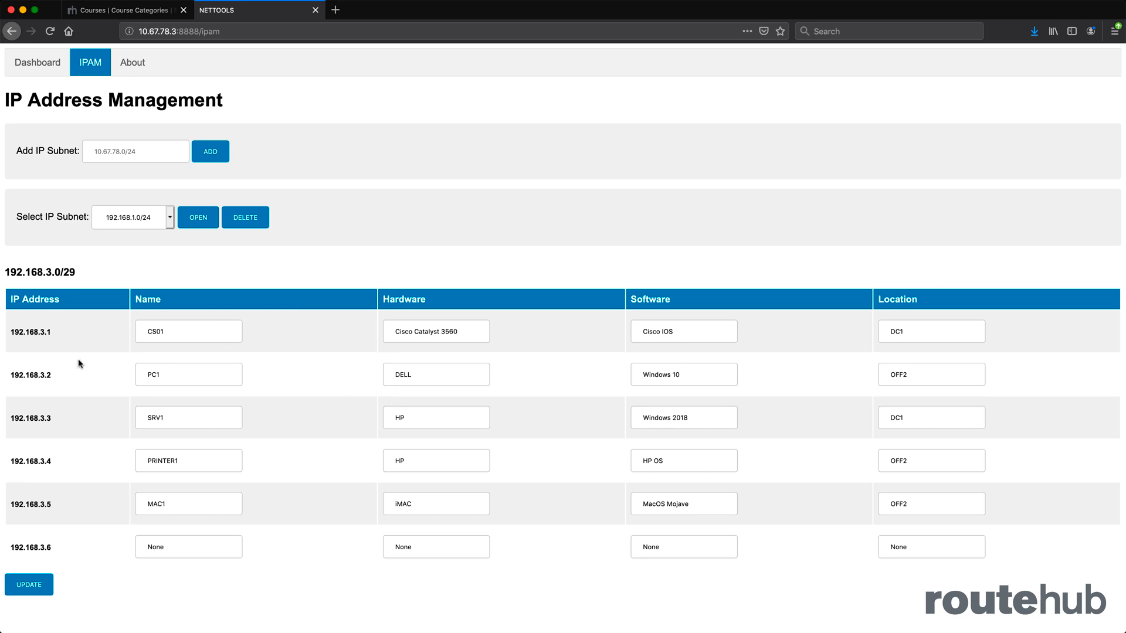
mouse_move(29, 584)
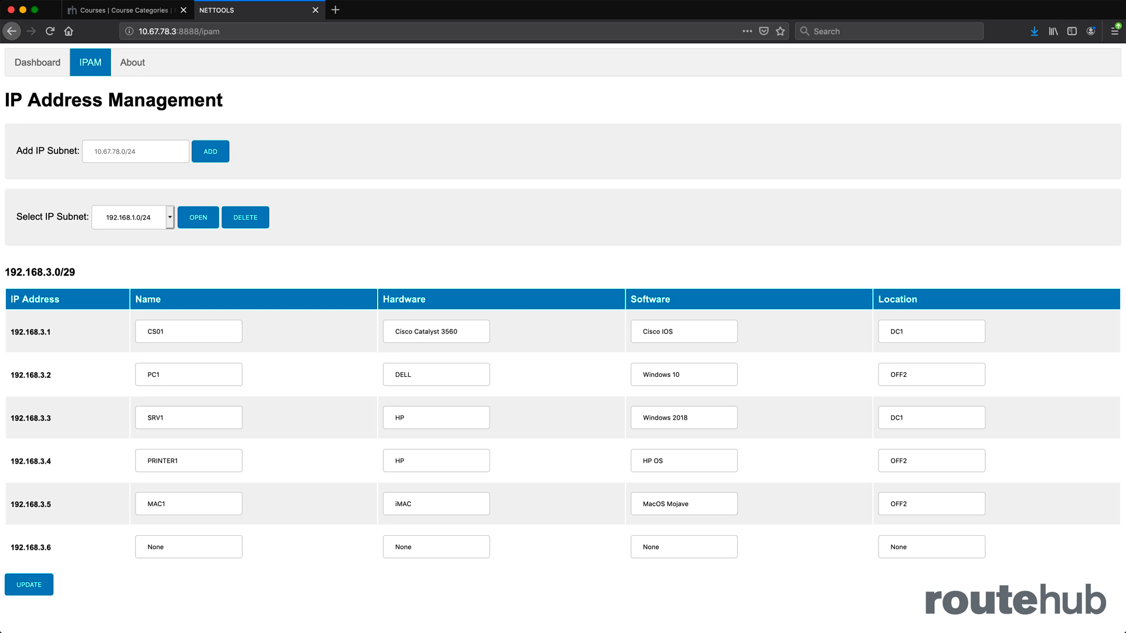
mouse_move(171, 291)
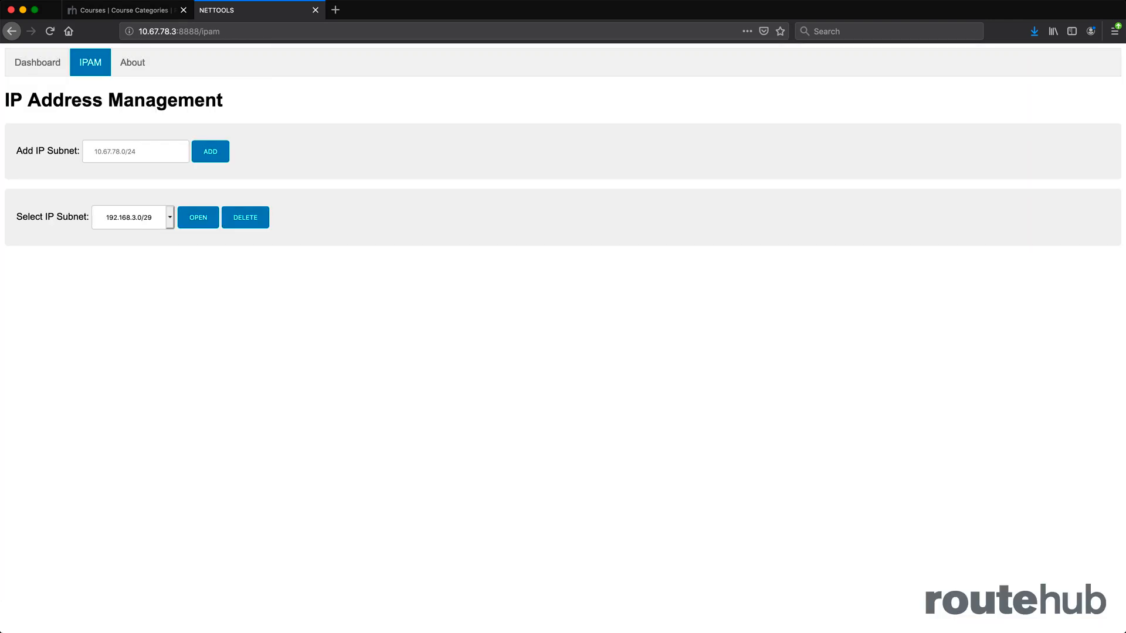
left_click(198, 218)
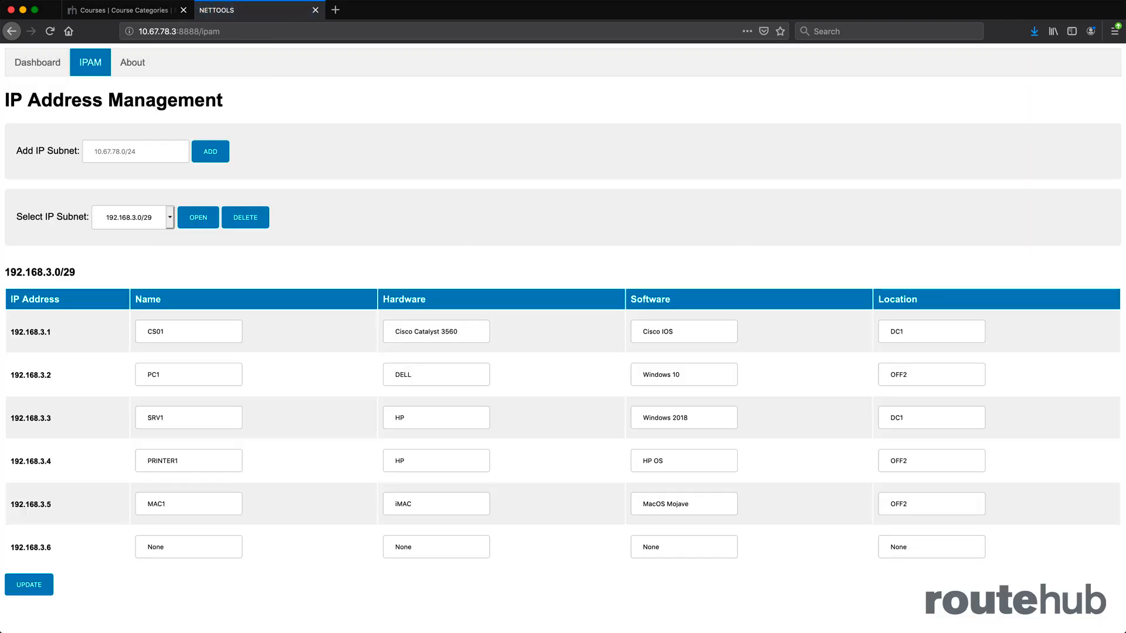